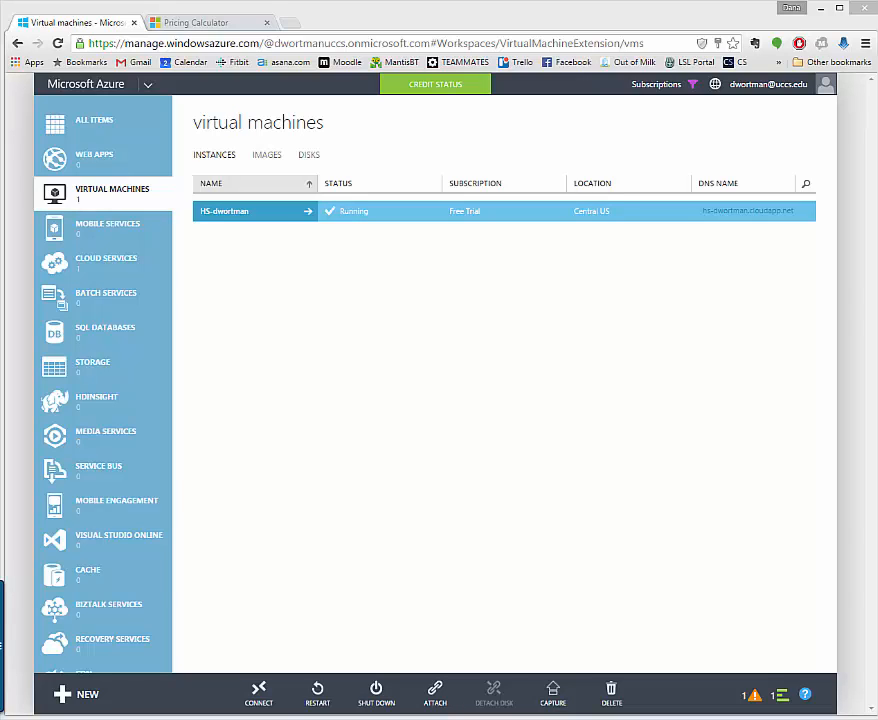
mouse_move(751, 400)
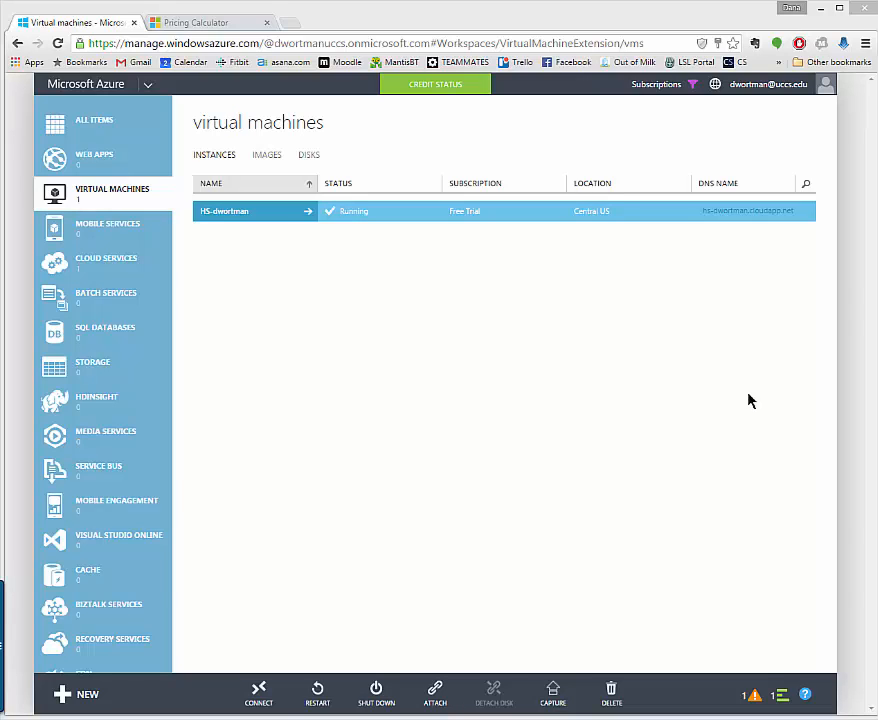
mouse_move(455, 331)
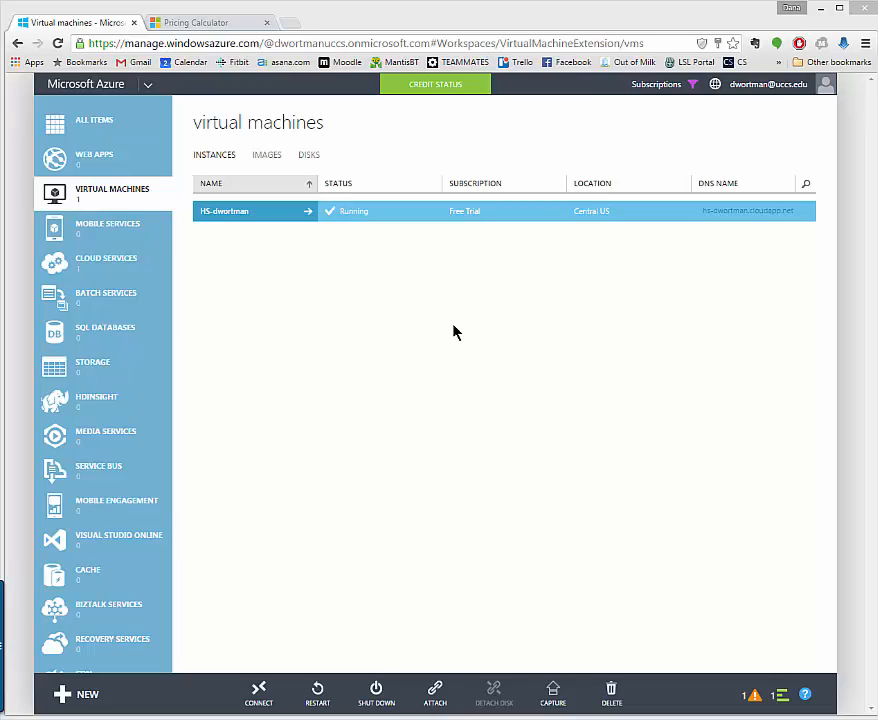
mouse_move(480, 298)
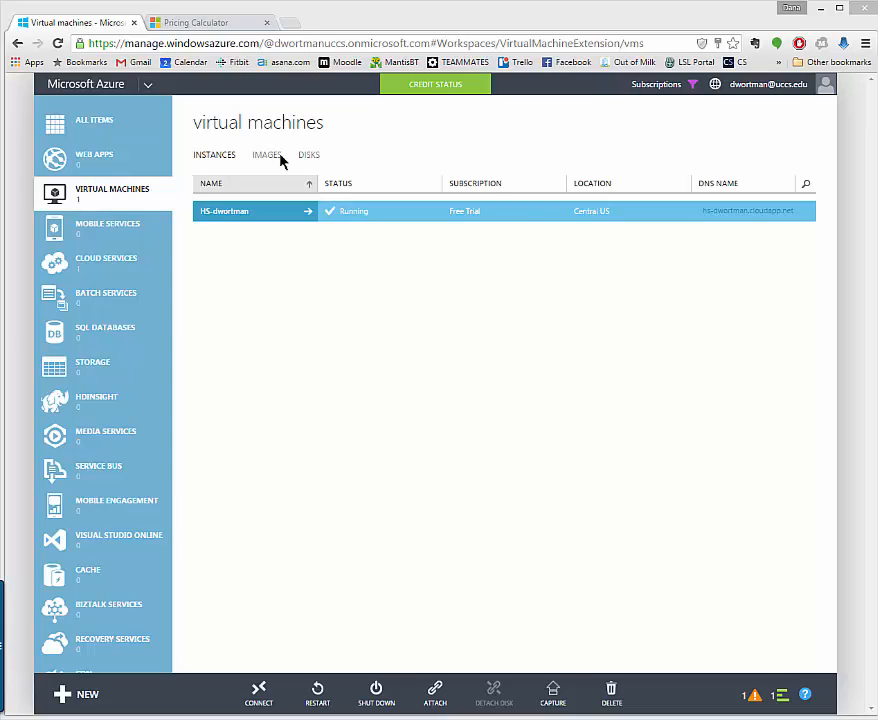
mouse_move(516, 348)
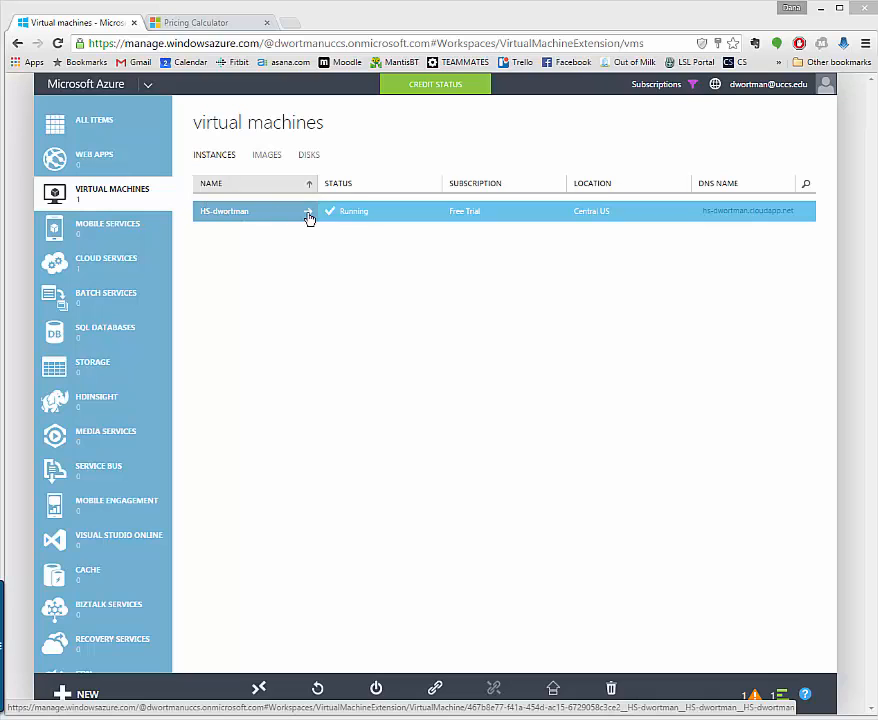
Step: Open the hs-dwortman virtual machine from the Virtual Machines list to reach its quick-start page
left_click(224, 211)
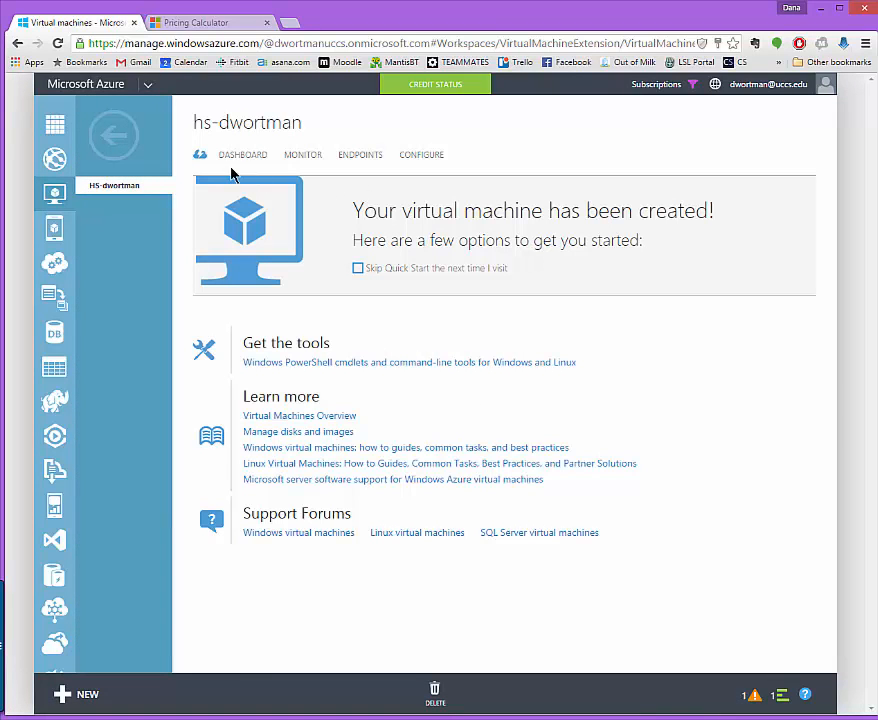
mouse_move(537, 416)
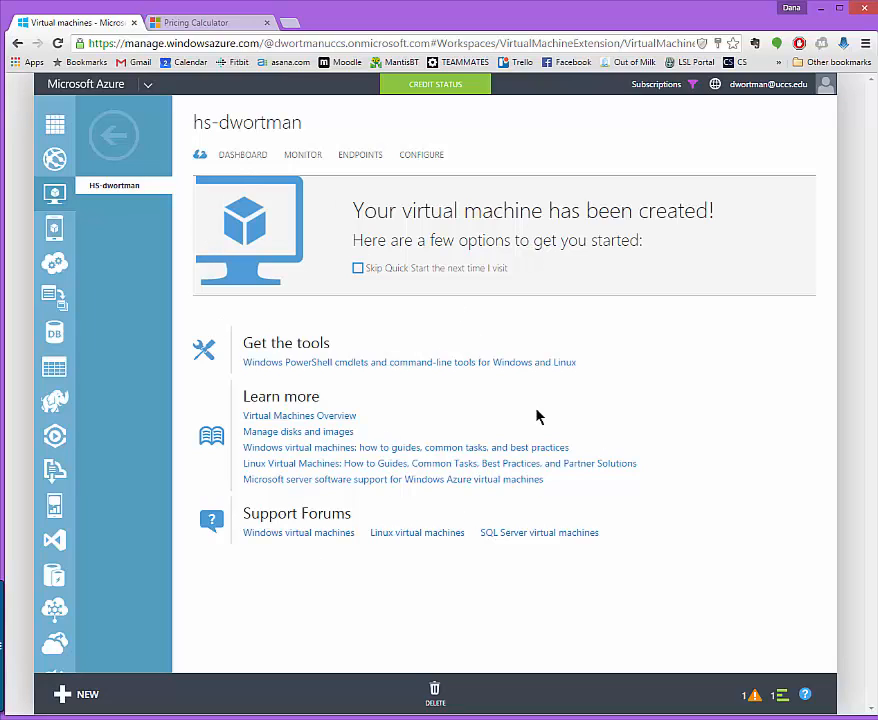
mouse_move(340, 252)
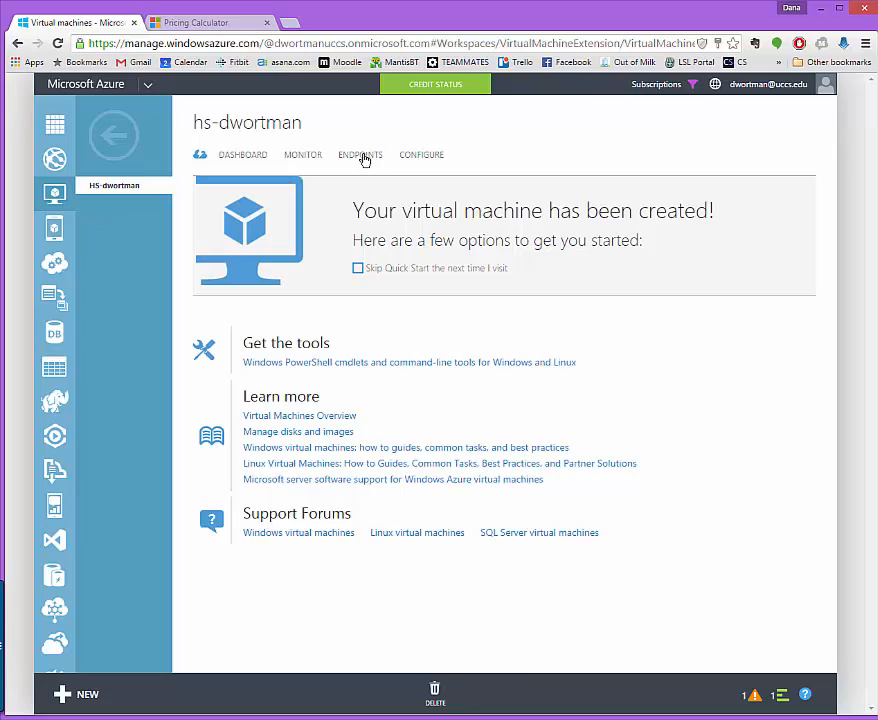
Step: Show hs-dwortman's endpoints: PowerShell on TCP 5986 and Remote Desktop on TCP 64778 to 3389
left_click(360, 155)
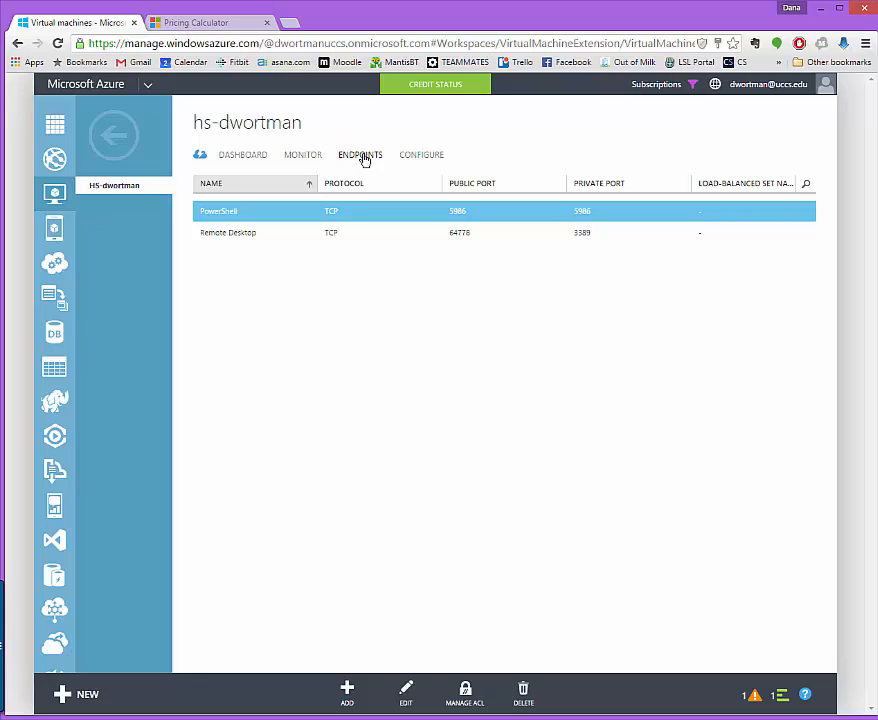
mouse_move(362, 158)
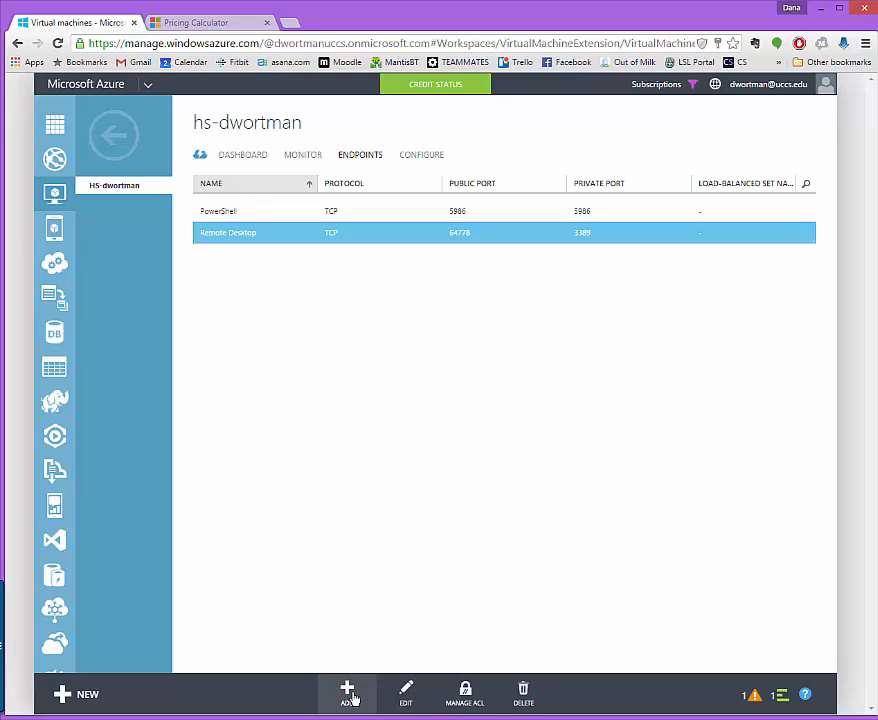
Step: Start adding a new stand-alone endpoint to hs-dwortman
left_click(347, 693)
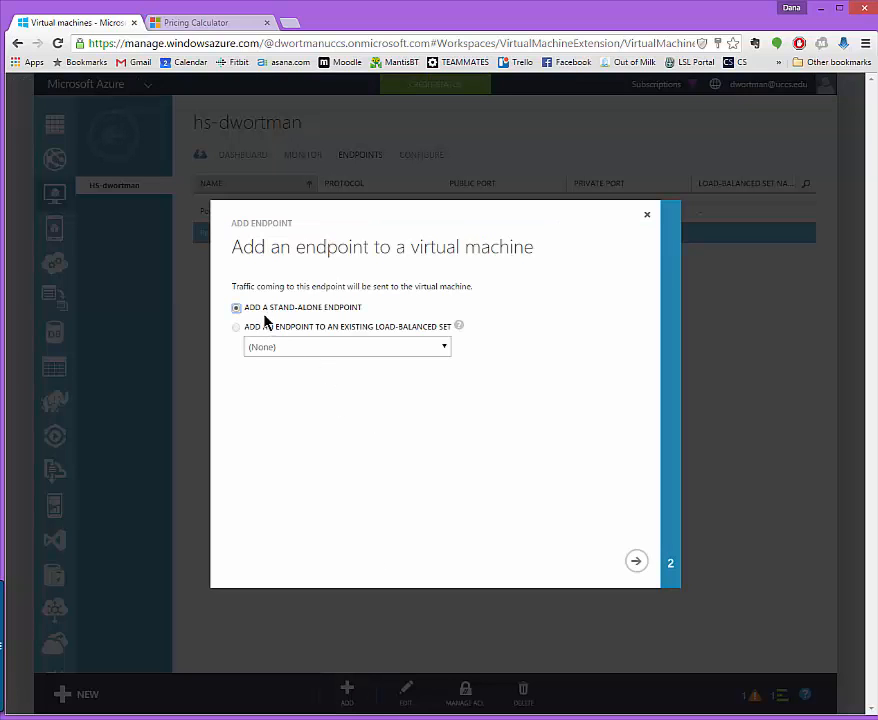
left_click(636, 561)
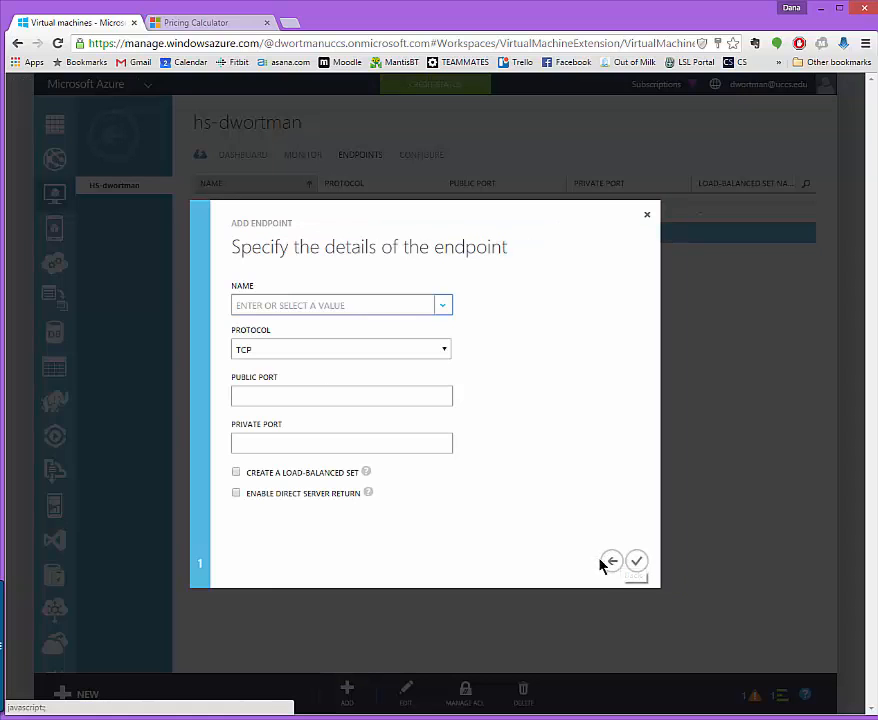
left_click(611, 560)
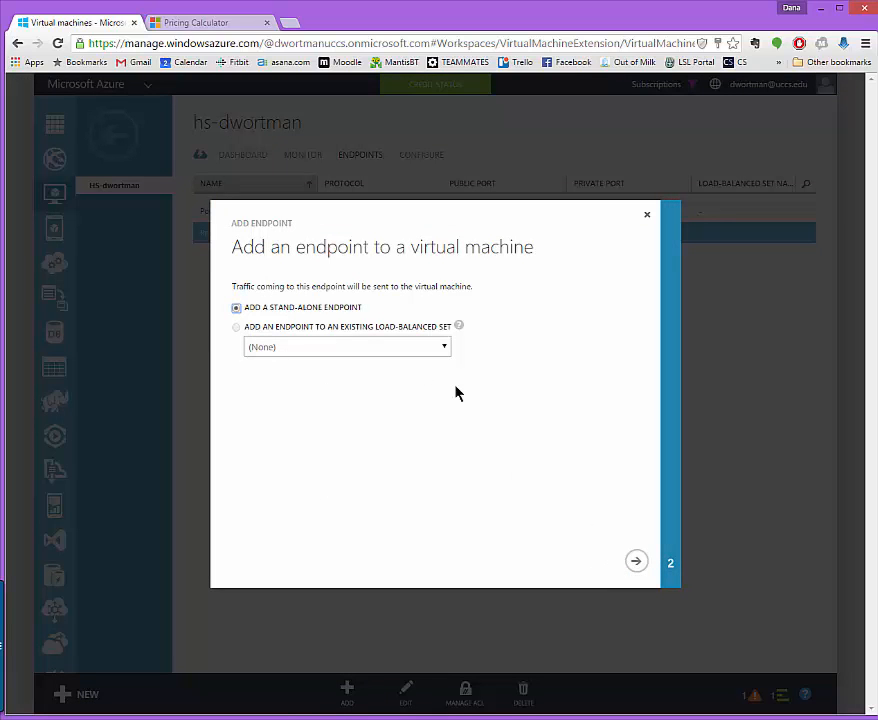
left_click(636, 561)
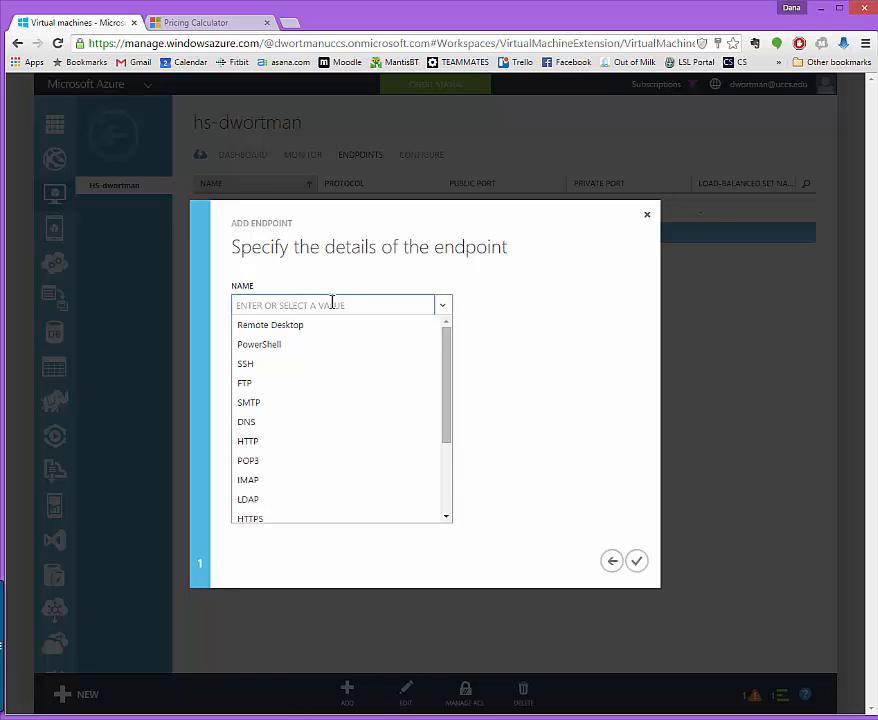
Step: Name the endpoint HS-7000-UDP, using UDP with public and private port 7000
type("hs")
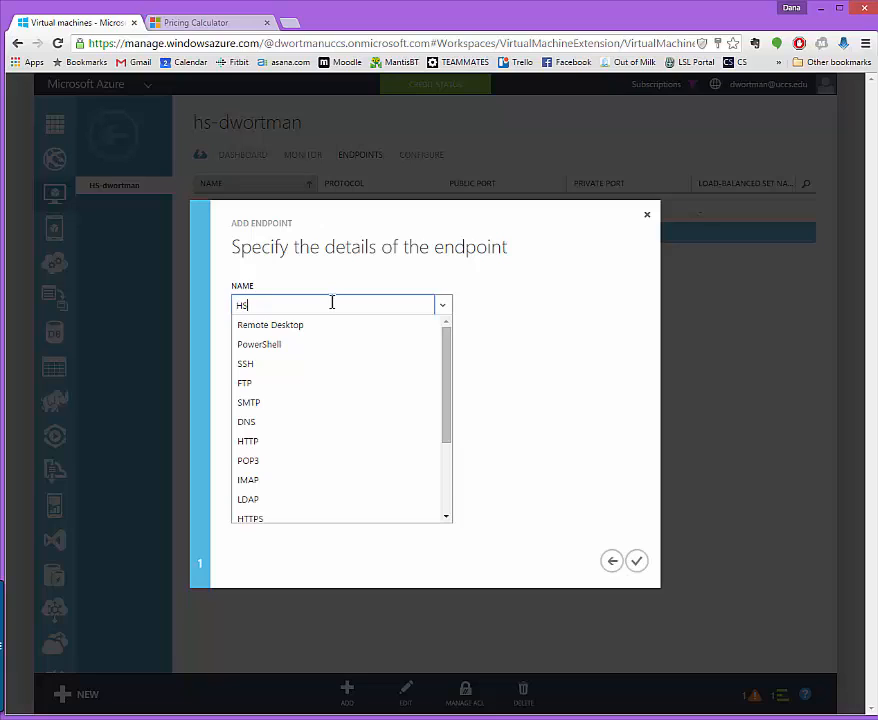
type("-7000-UDP")
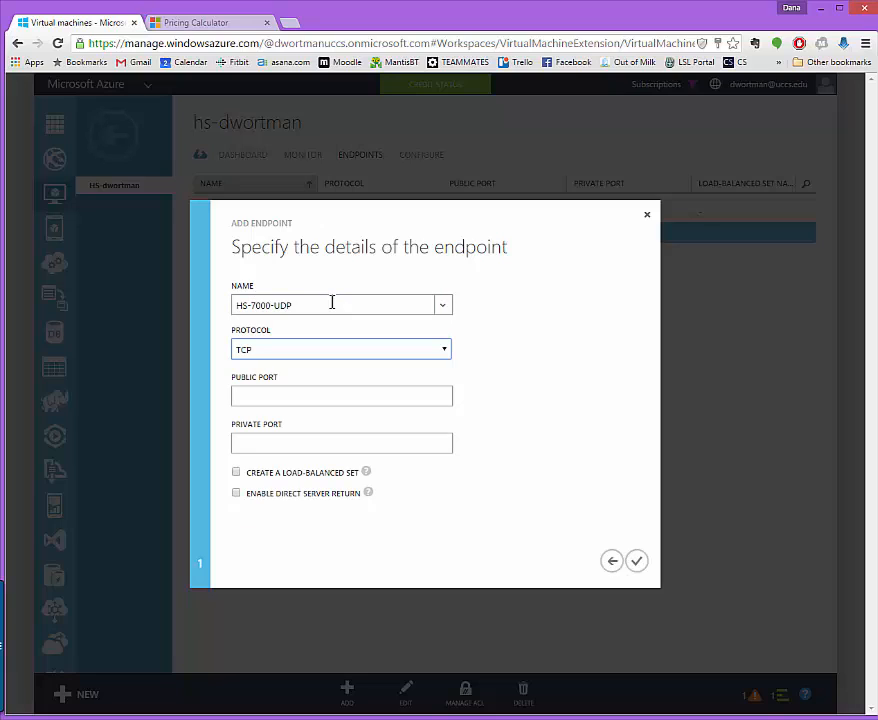
left_click(341, 349)
type("700")
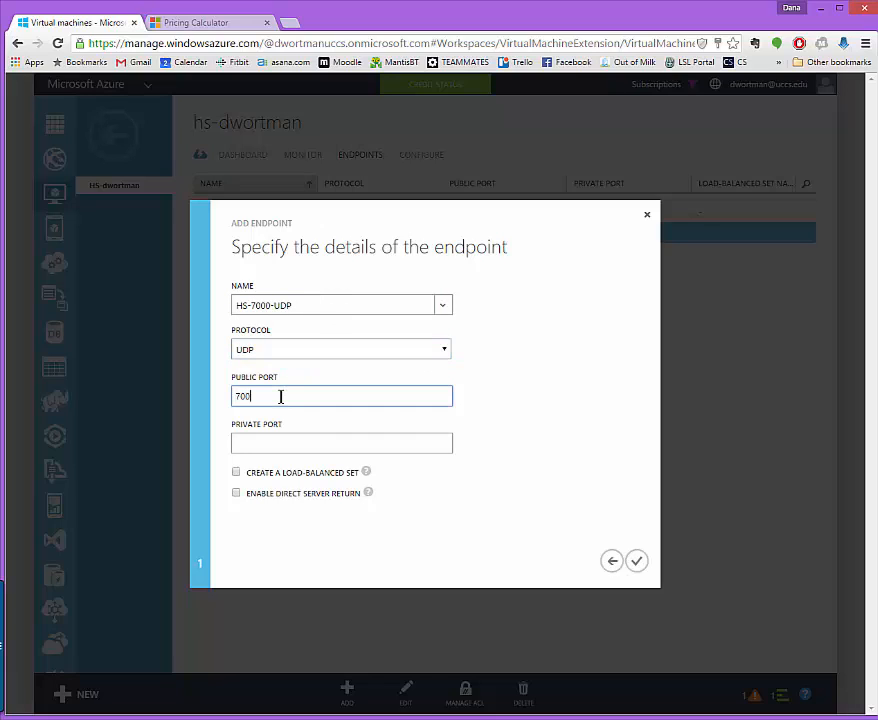
left_click(341, 443)
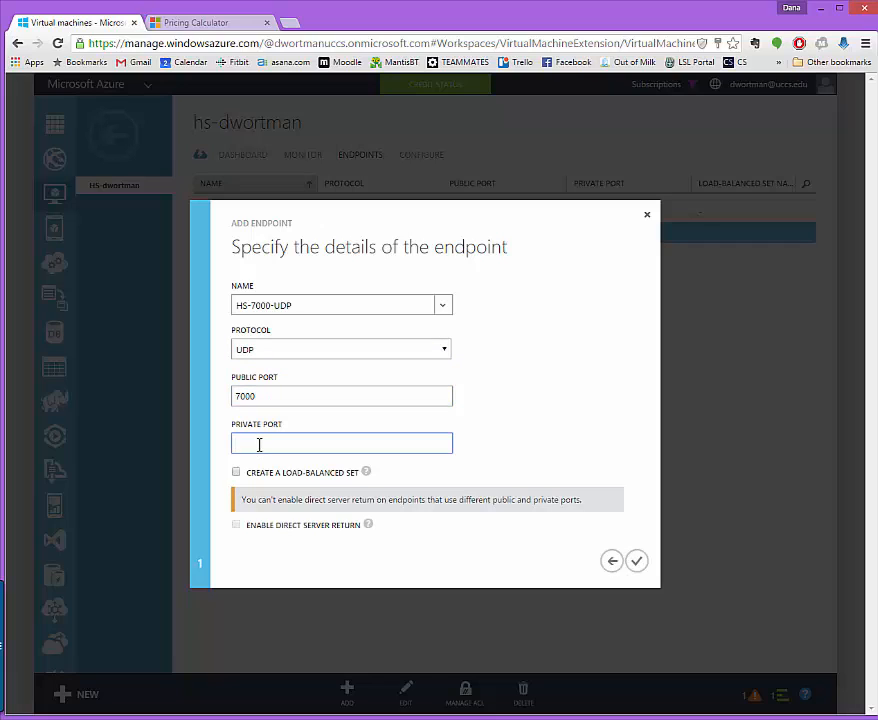
type("7000")
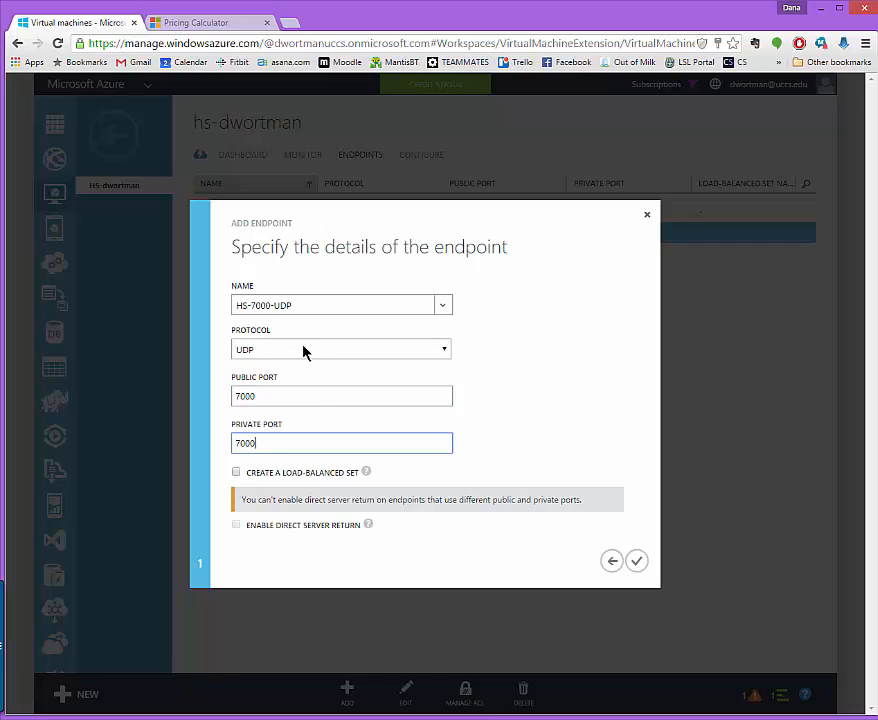
mouse_move(247, 535)
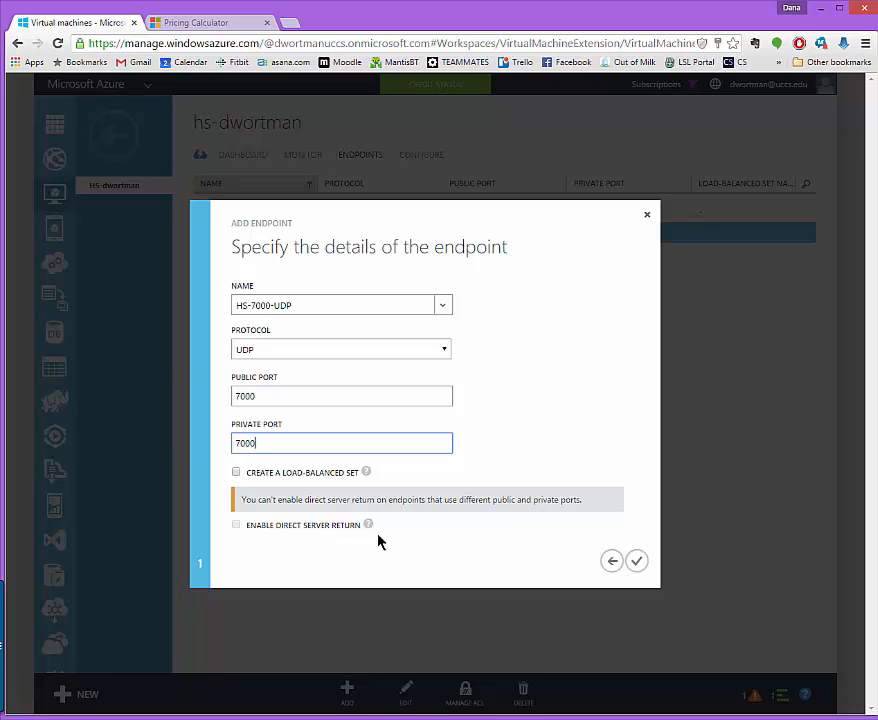
mouse_move(368, 525)
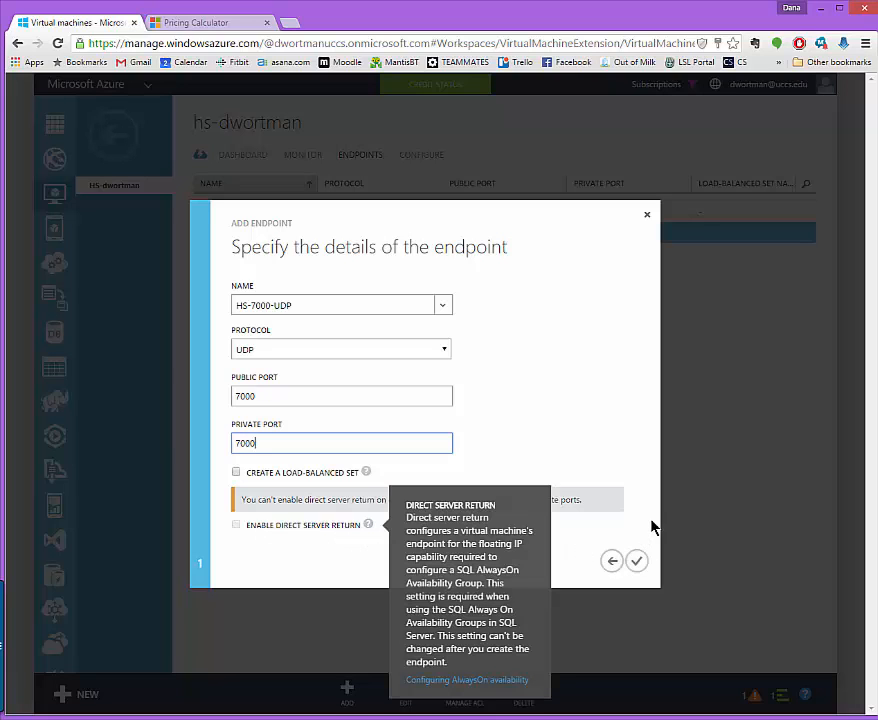
Step: Confirm the HS-7000-UDP endpoint so it appears on UDP 7000 to 7000
left_click(637, 560)
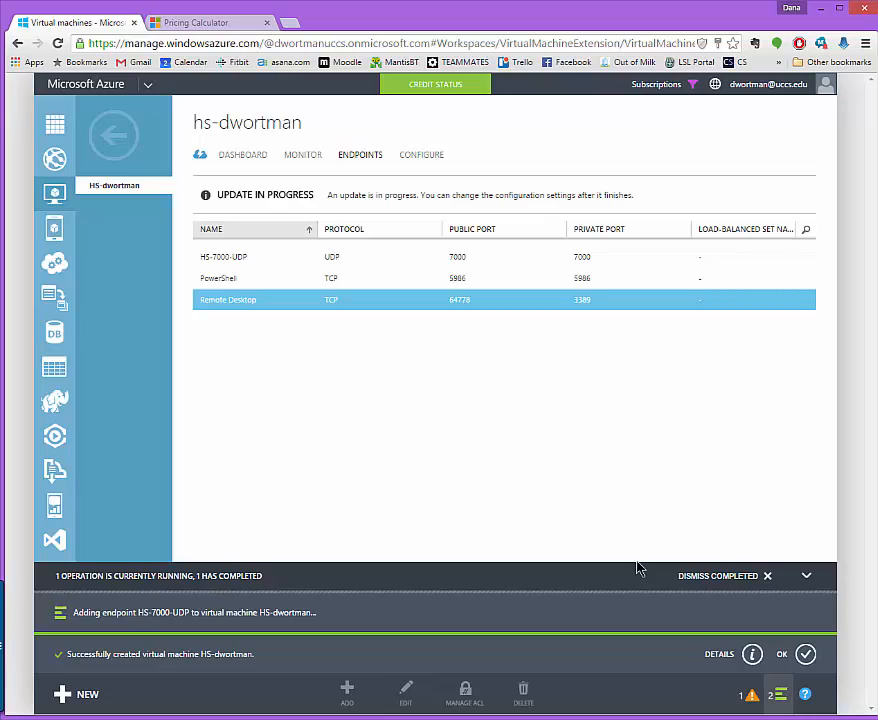
mouse_move(620, 563)
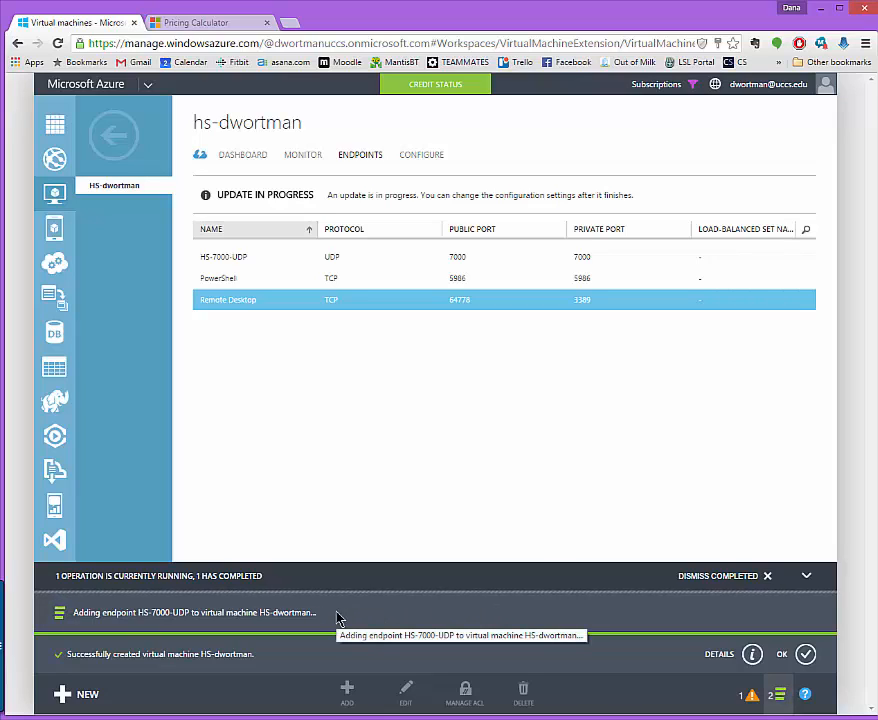
mouse_move(690, 588)
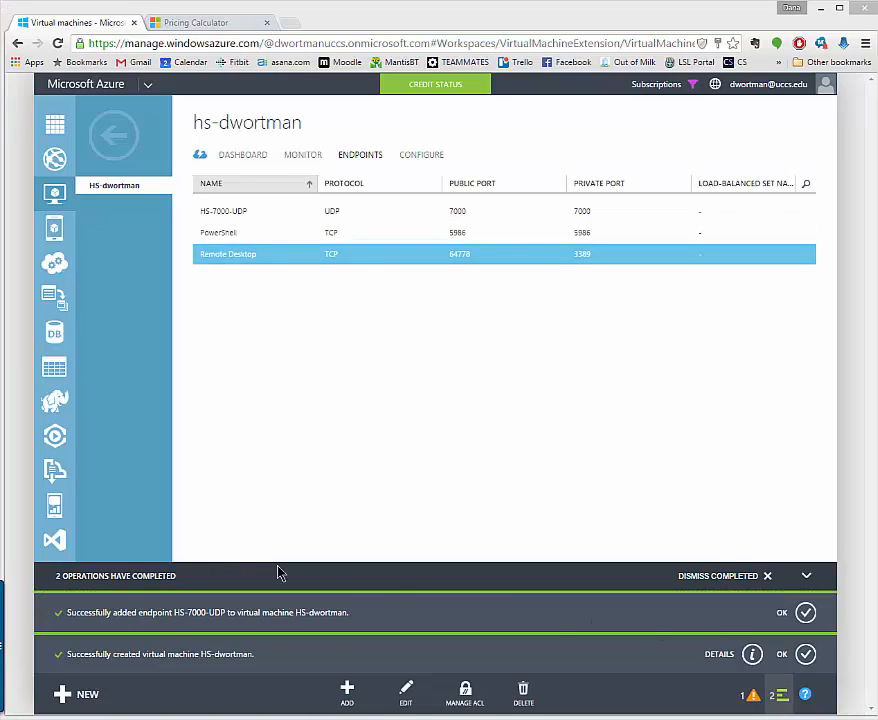
mouse_move(198, 627)
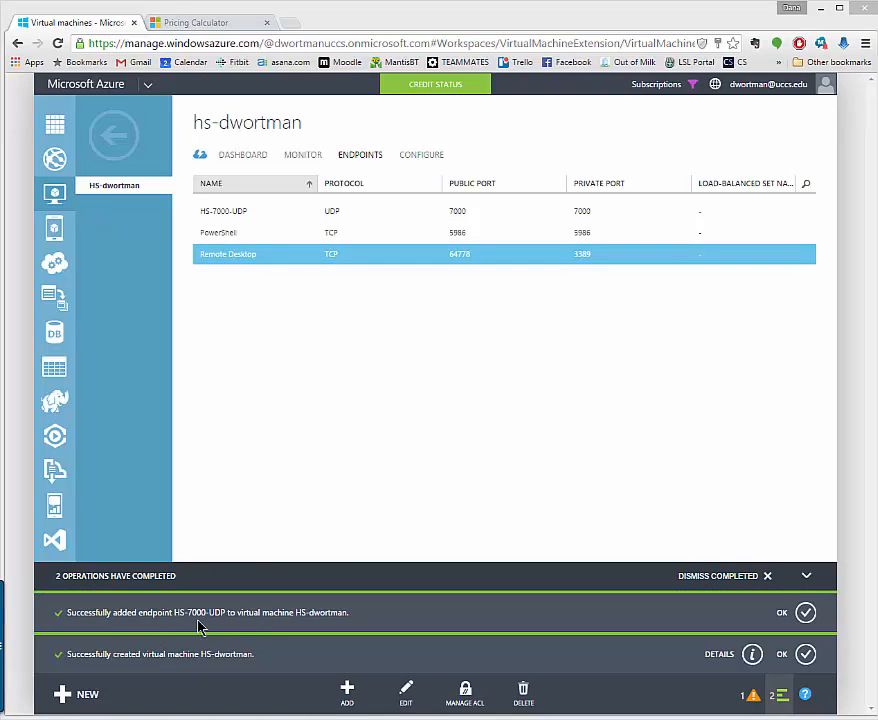